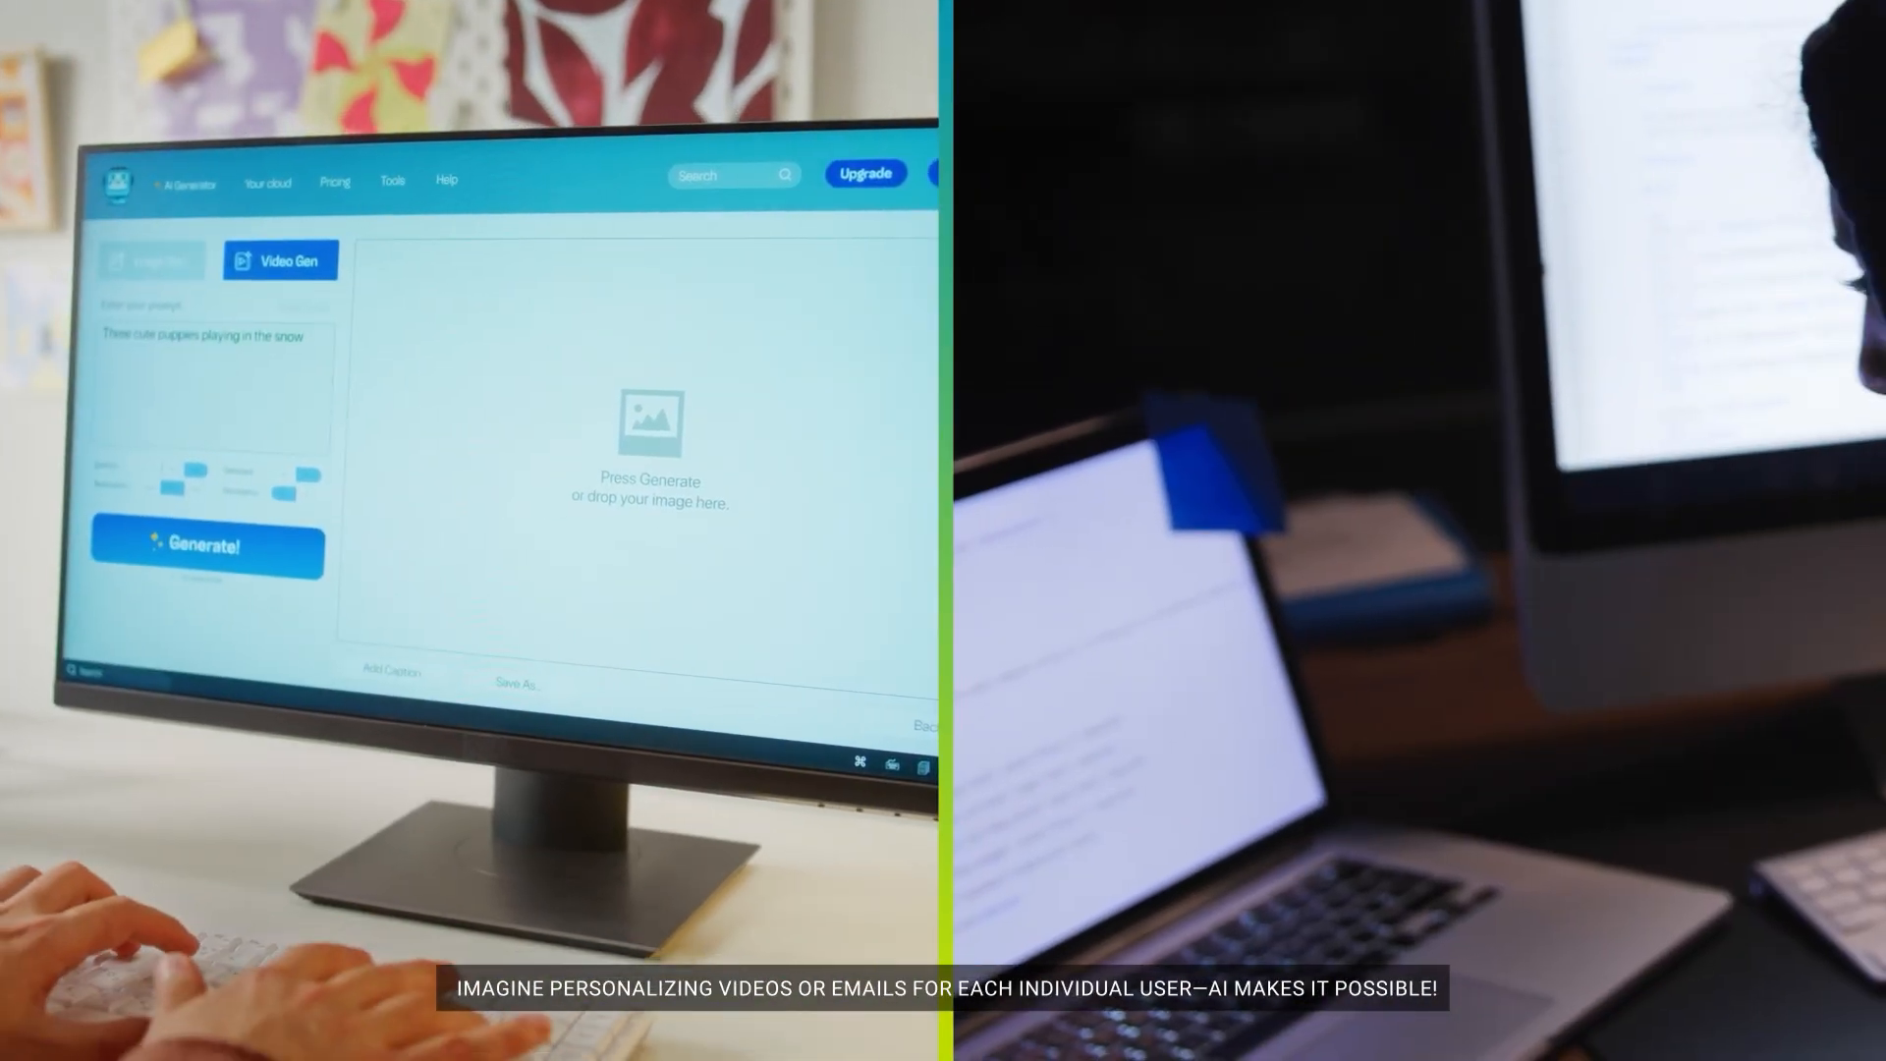
Generate an image from the prompt 'Three cute puppies playing in the snow'
{"action": "left_click", "coordinate": [205, 545]}
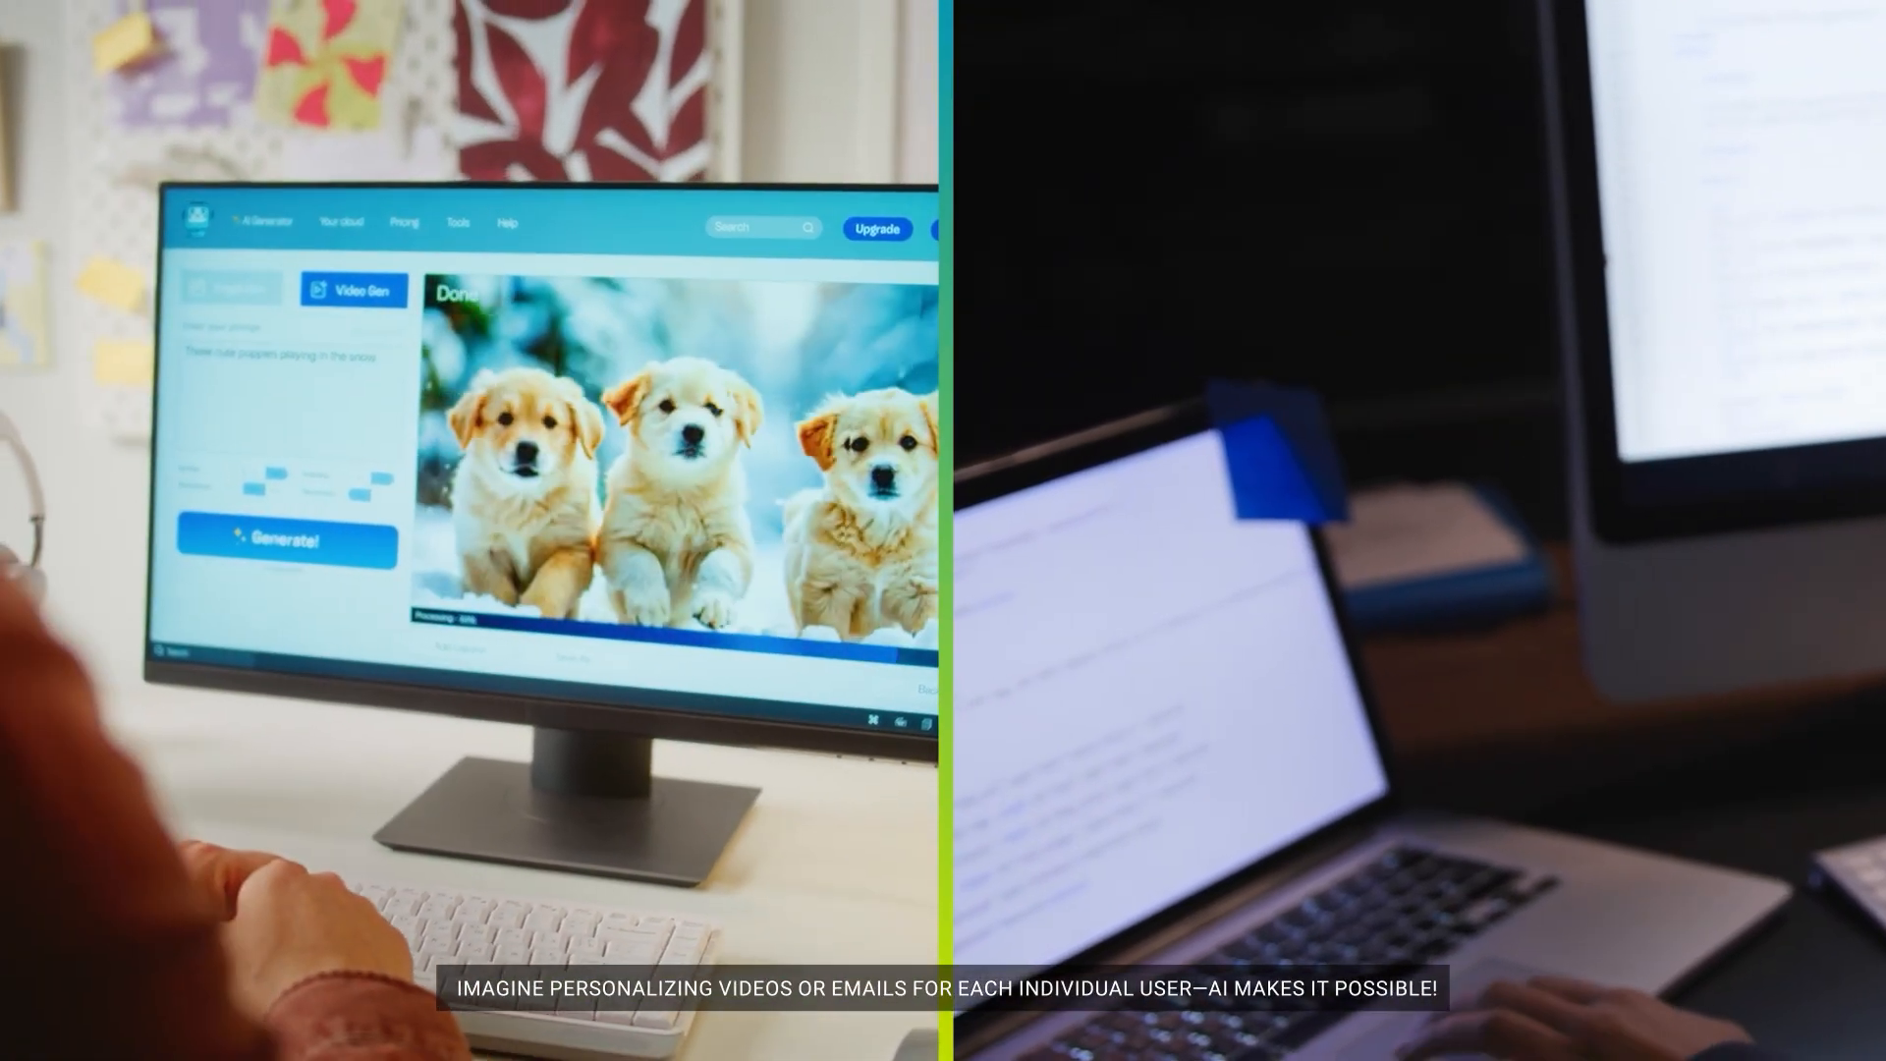